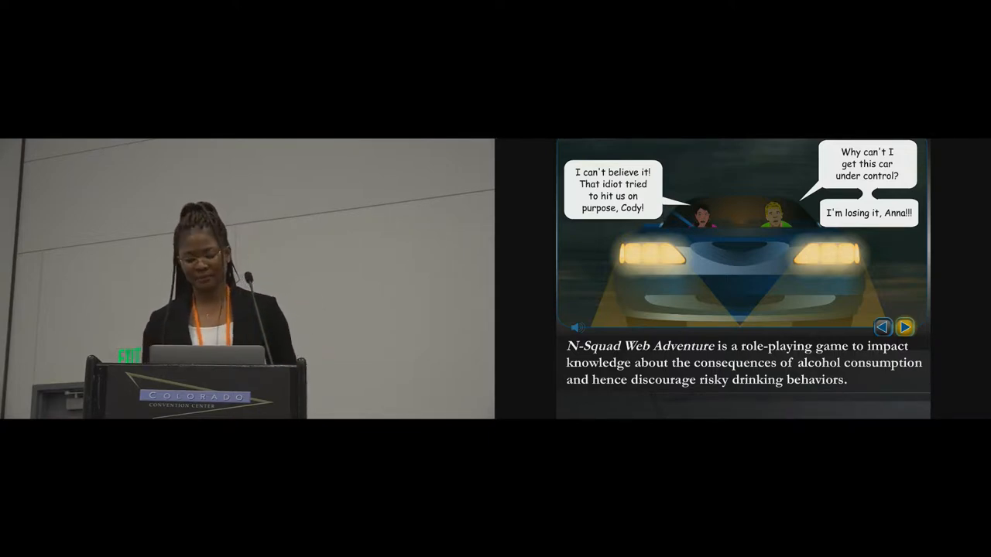
{"action": "left_click", "coordinate": [904, 327]}
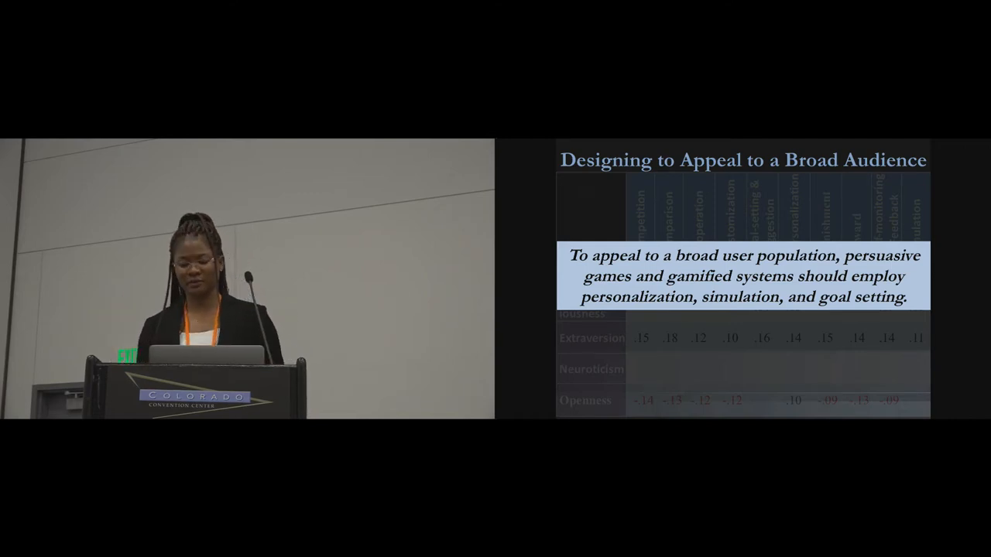
{"action": "key", "text": "Right"}
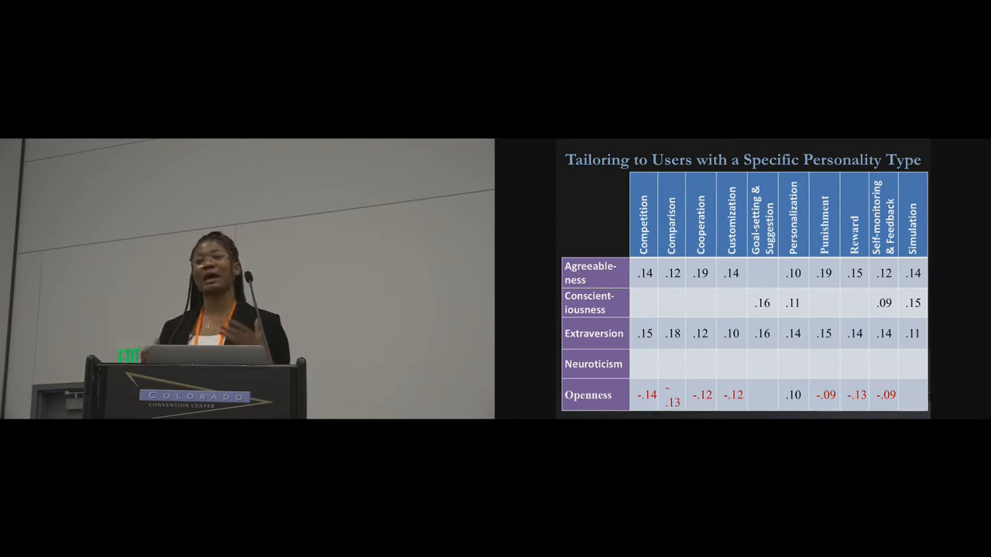